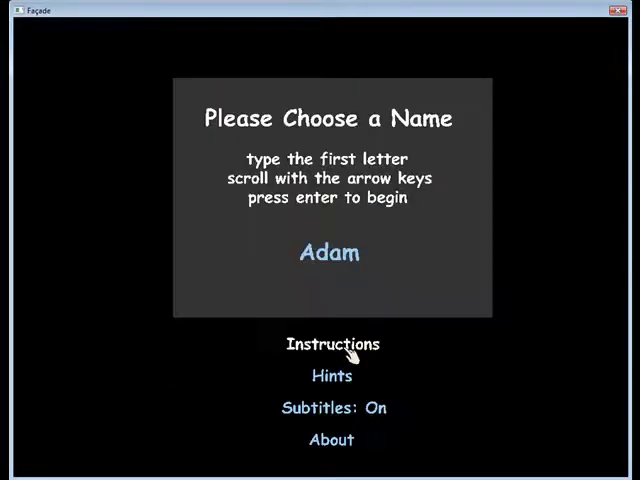
- Read the game instructions, then return to the name selection menu
{"action": "left_click", "coordinate": [331, 344]}
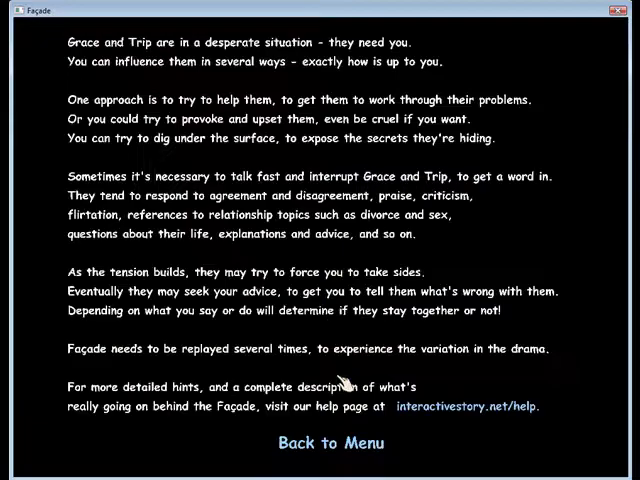
{"action": "mouse_move", "coordinate": [345, 375]}
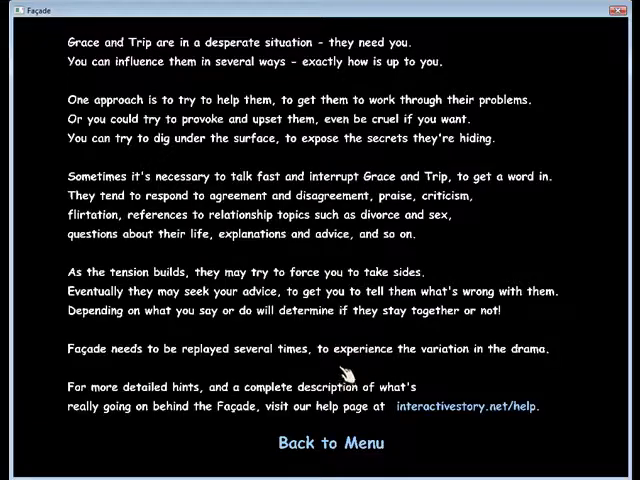
{"action": "mouse_move", "coordinate": [345, 445]}
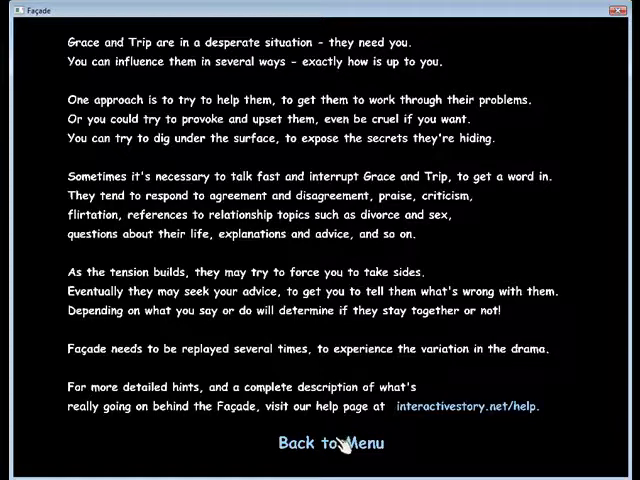
{"action": "left_click", "coordinate": [330, 443]}
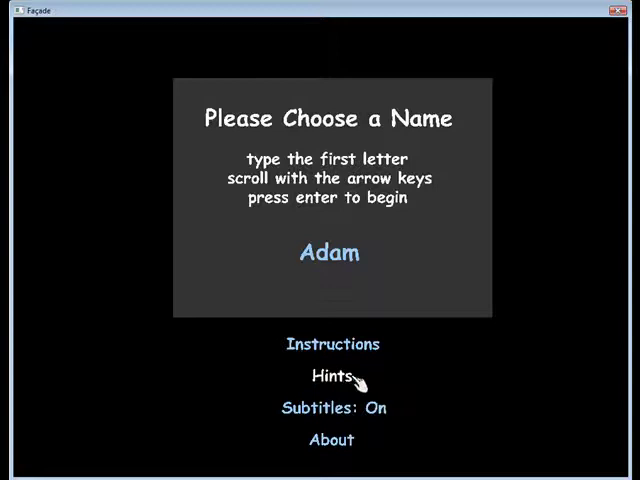
{"action": "mouse_move", "coordinate": [375, 208]}
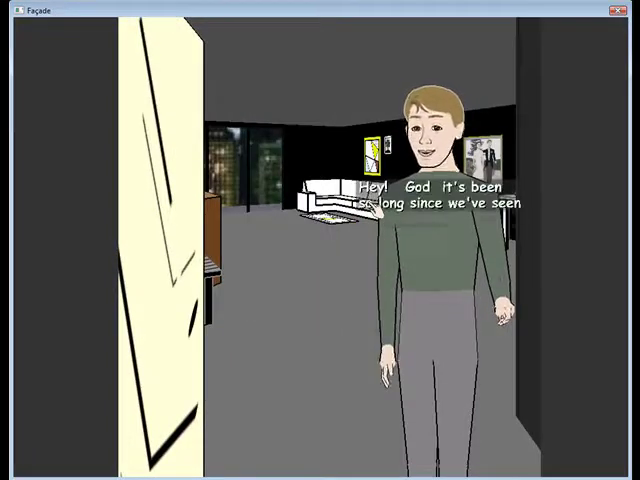
- Ask Trip 'How are' you both, then reply 'That's good' to his answer
{"action": "type", "text": "How are"}
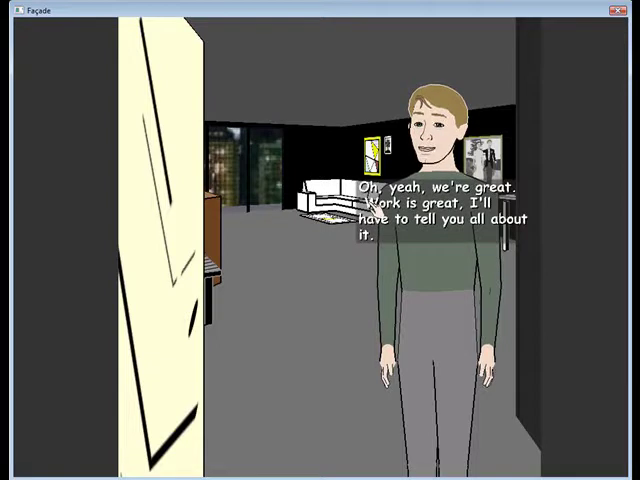
{"action": "type", "text": "That's good"}
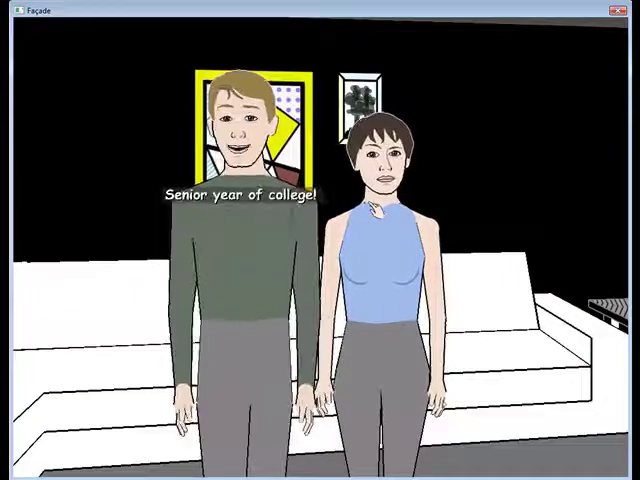
- Type 'I rem…' to the couple, then ask 'Is something wrong?'
{"action": "type", "text": "I rem"}
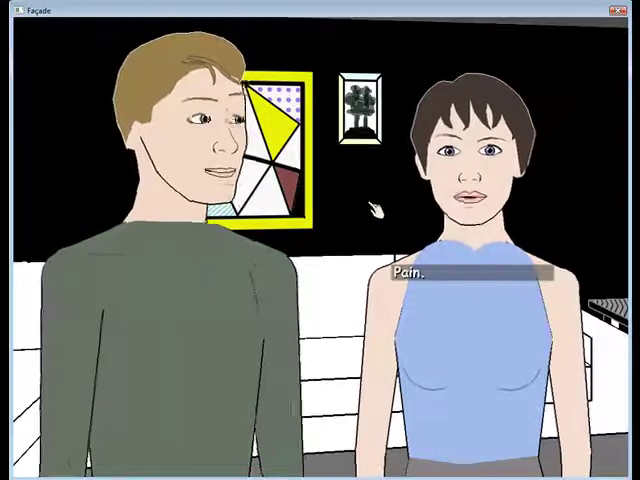
{"action": "type", "text": "Is som"}
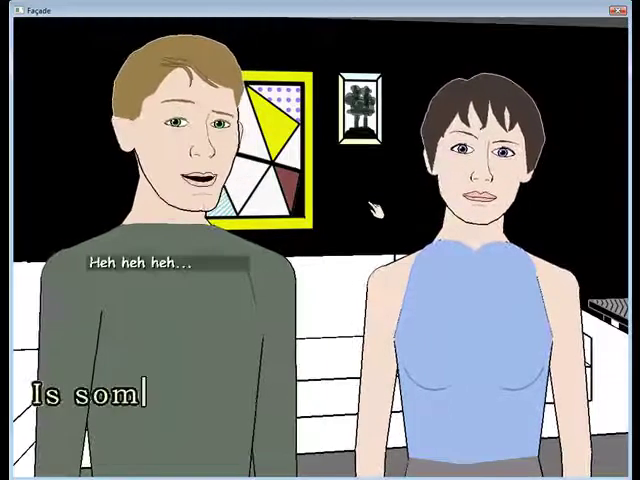
{"action": "type", "text": "ething wr"}
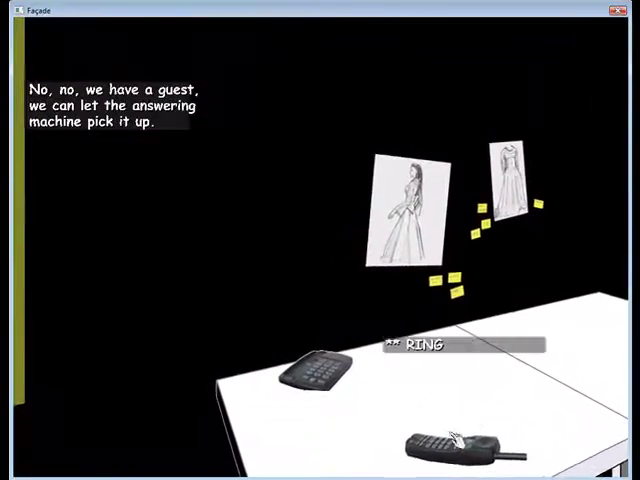
- Continue the scene while the answering machine takes the phone call
{"action": "left_click", "coordinate": [455, 445]}
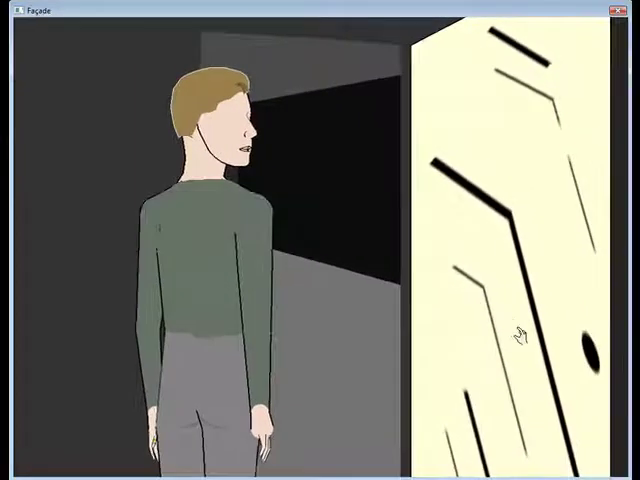
- Say 'bye' to the host at the front door
{"action": "type", "text": "bye"}
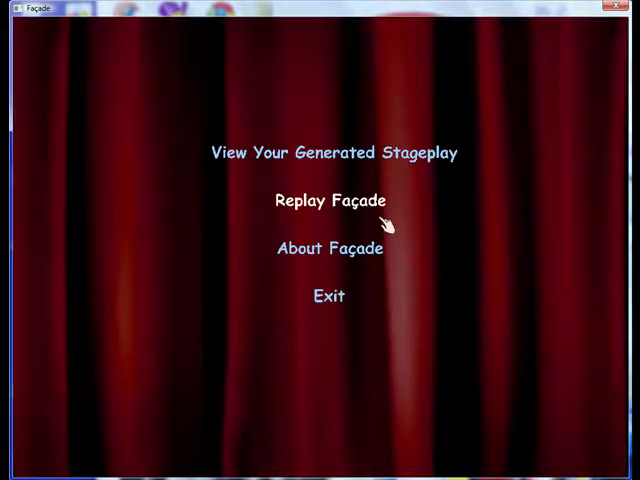
{"action": "mouse_move", "coordinate": [378, 243]}
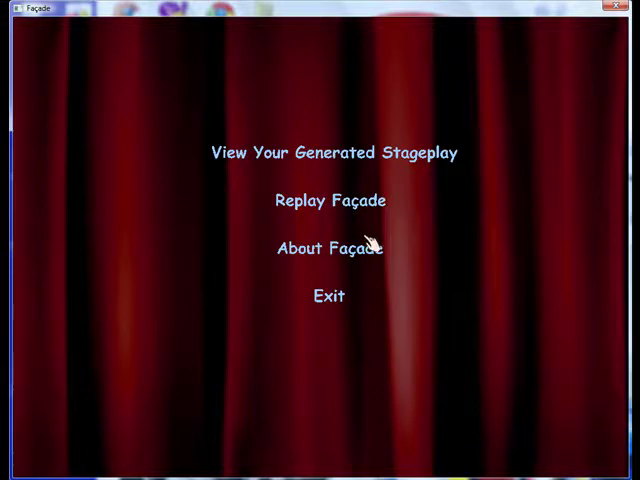
- View About Façade, return to the end menu, and request the generated stageplay
{"action": "left_click", "coordinate": [325, 248]}
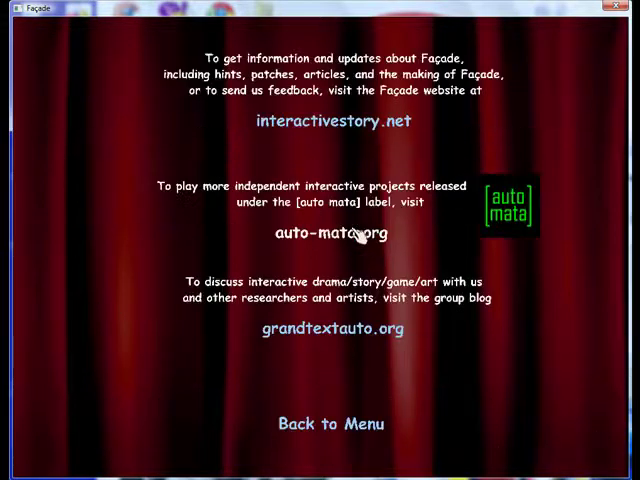
{"action": "mouse_move", "coordinate": [352, 428]}
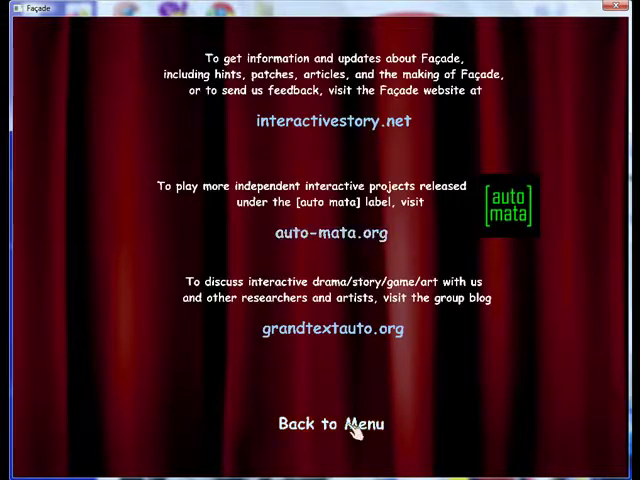
{"action": "left_click", "coordinate": [329, 422]}
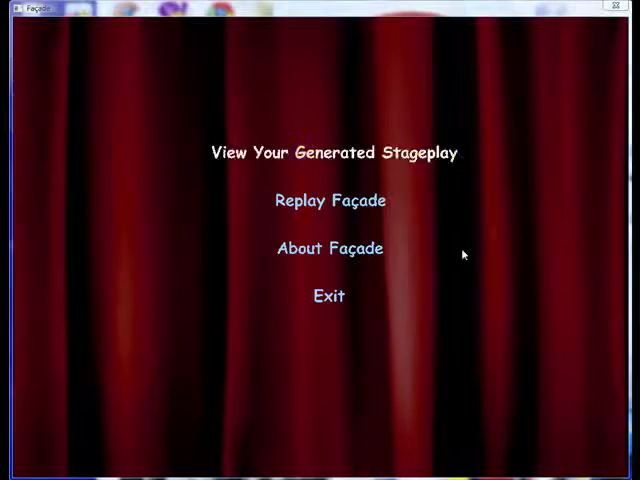
{"action": "left_click", "coordinate": [332, 153]}
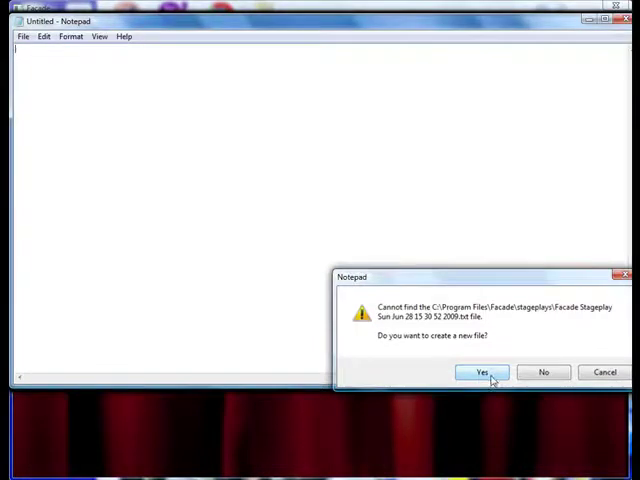
- Confirm Yes to create the missing stageplay file in Notepad
{"action": "left_click", "coordinate": [482, 372]}
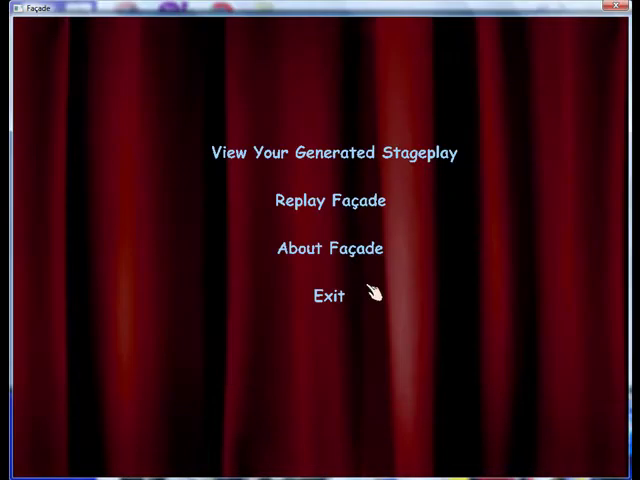
{"action": "mouse_move", "coordinate": [440, 348]}
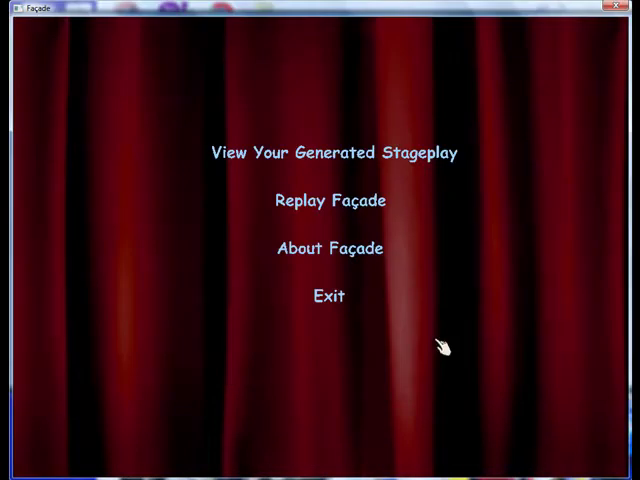